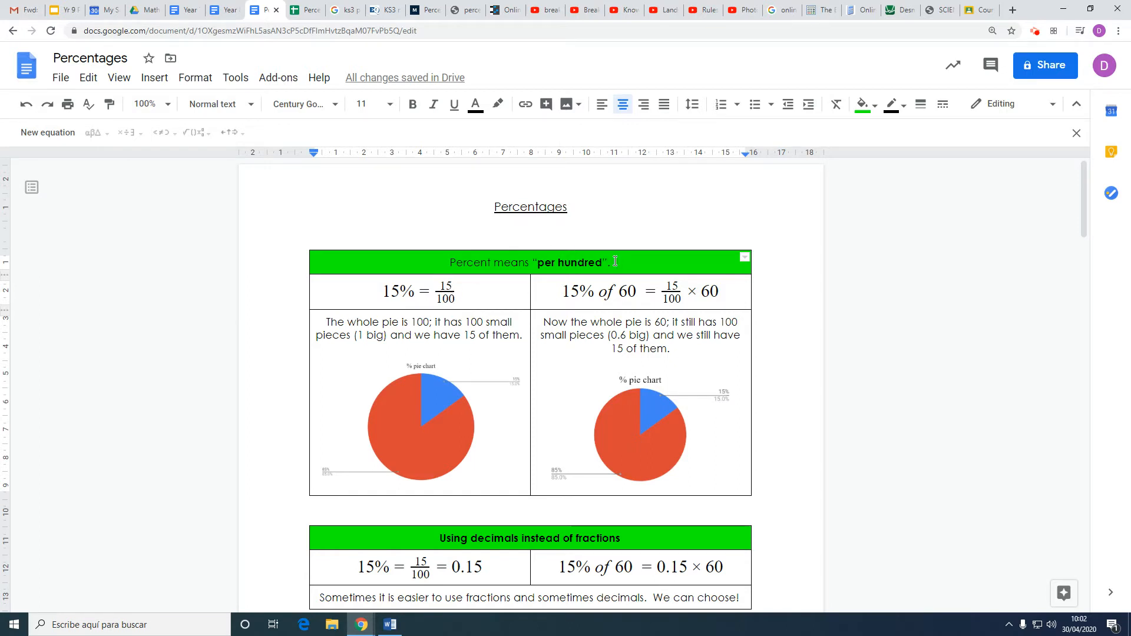
mouse_move(422, 477)
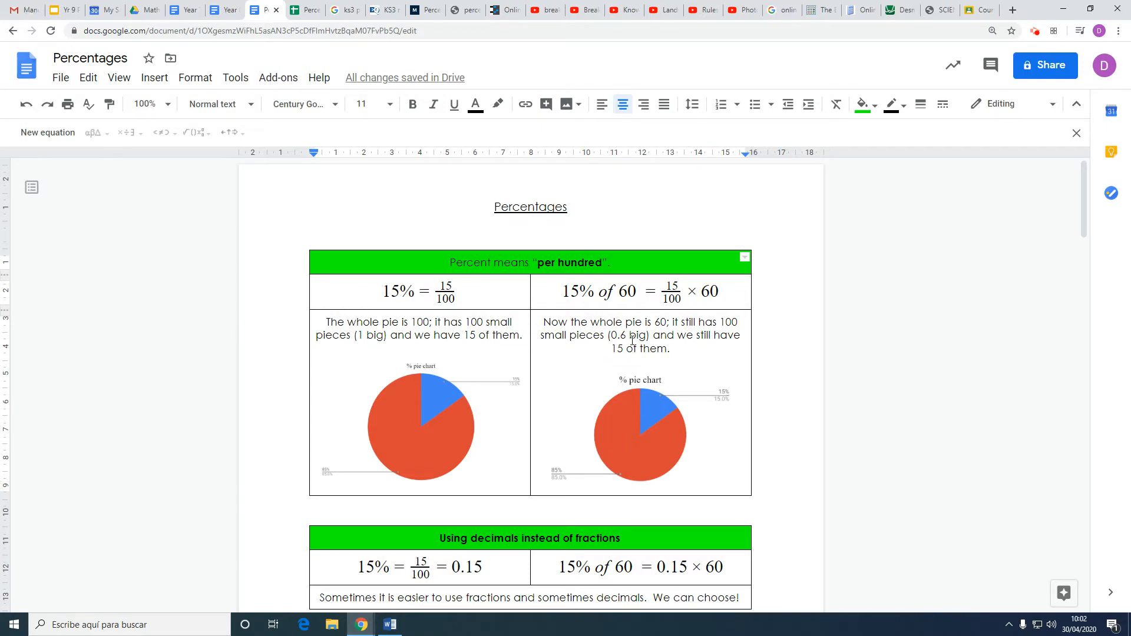
Enter 'find 110% of 110' in the worksheet and move down past the no-calculator table
scroll(down, 3)
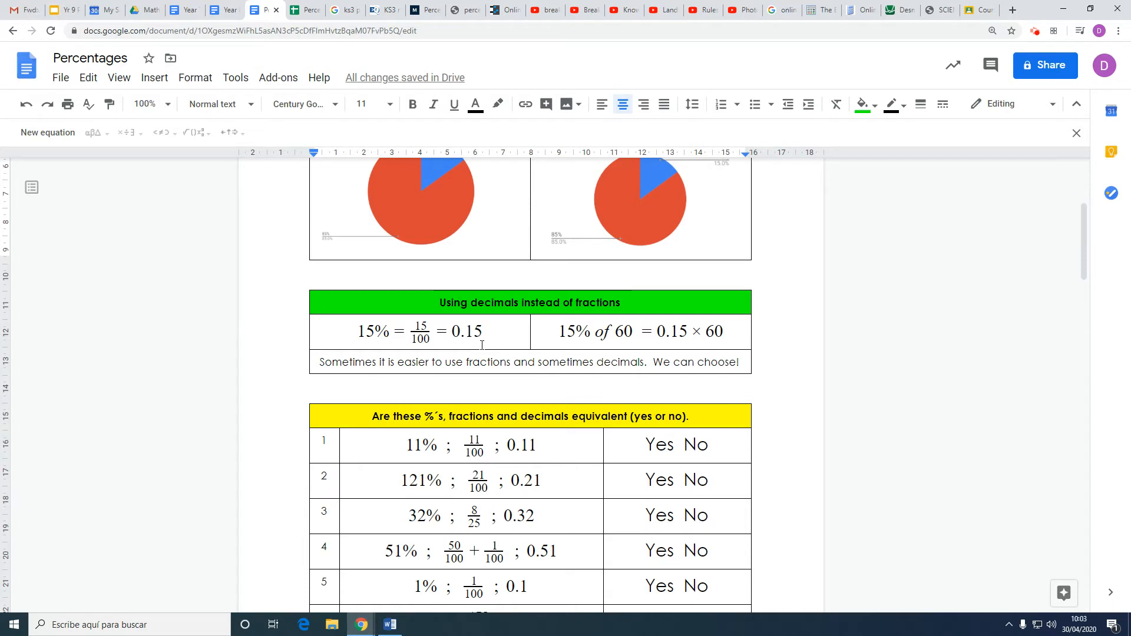
mouse_move(855, 403)
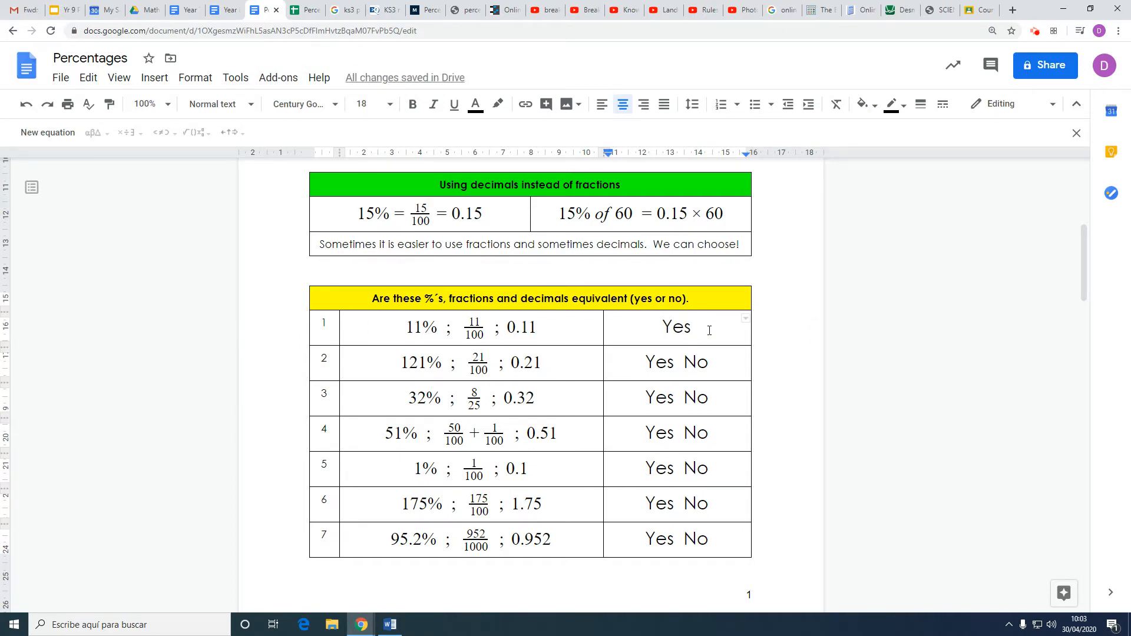
text(find 110% of 110)
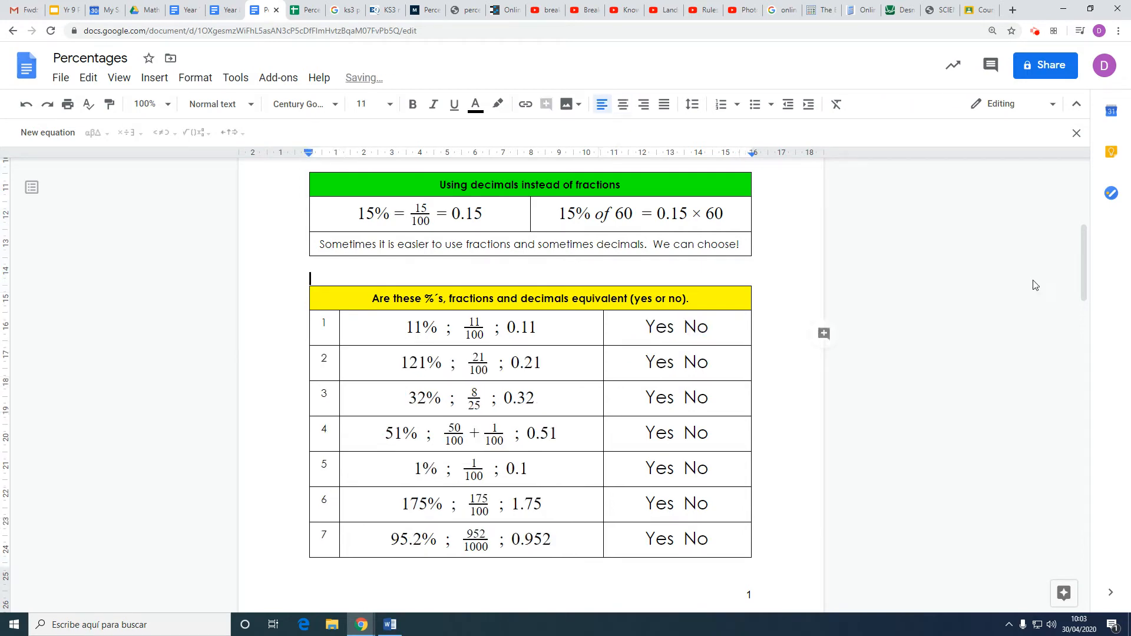
scroll(down, 3)
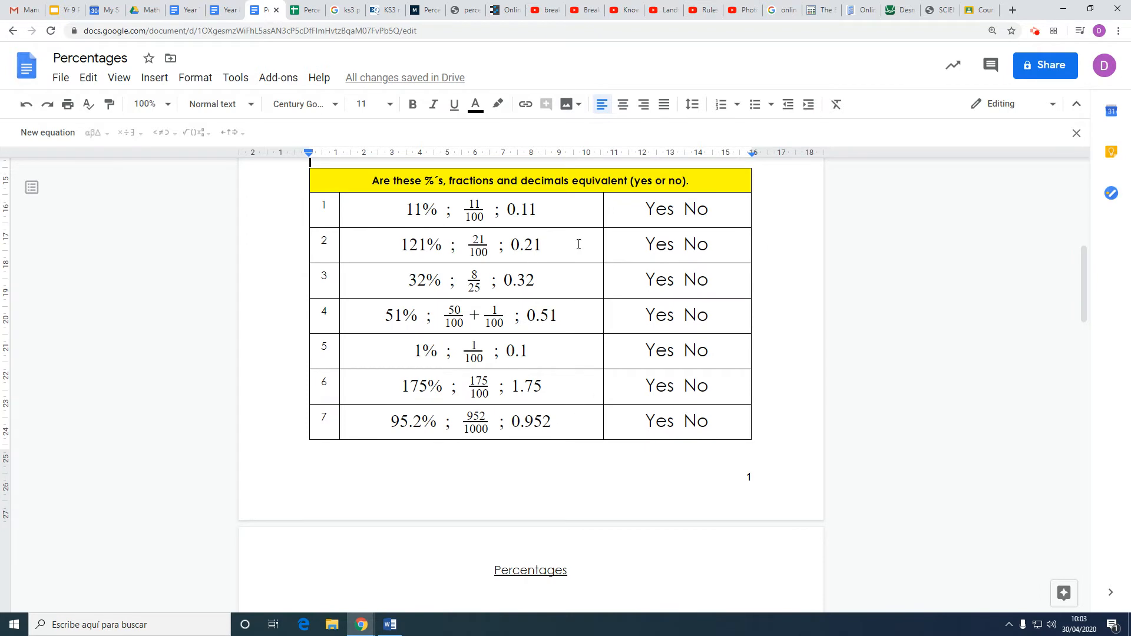
mouse_move(797, 329)
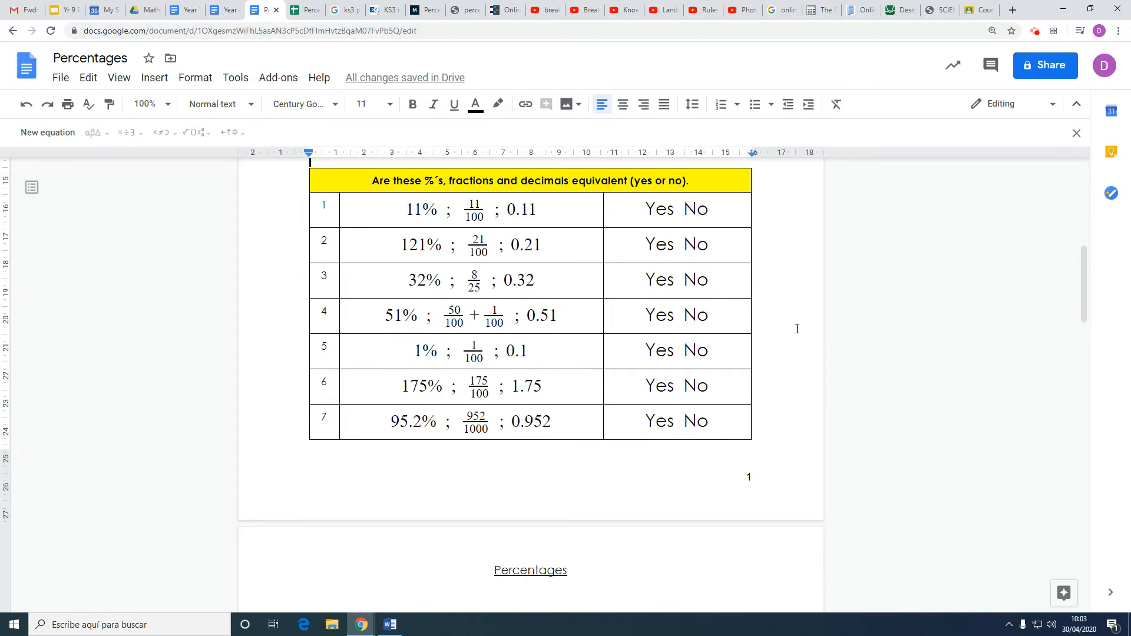
scroll(down, 3)
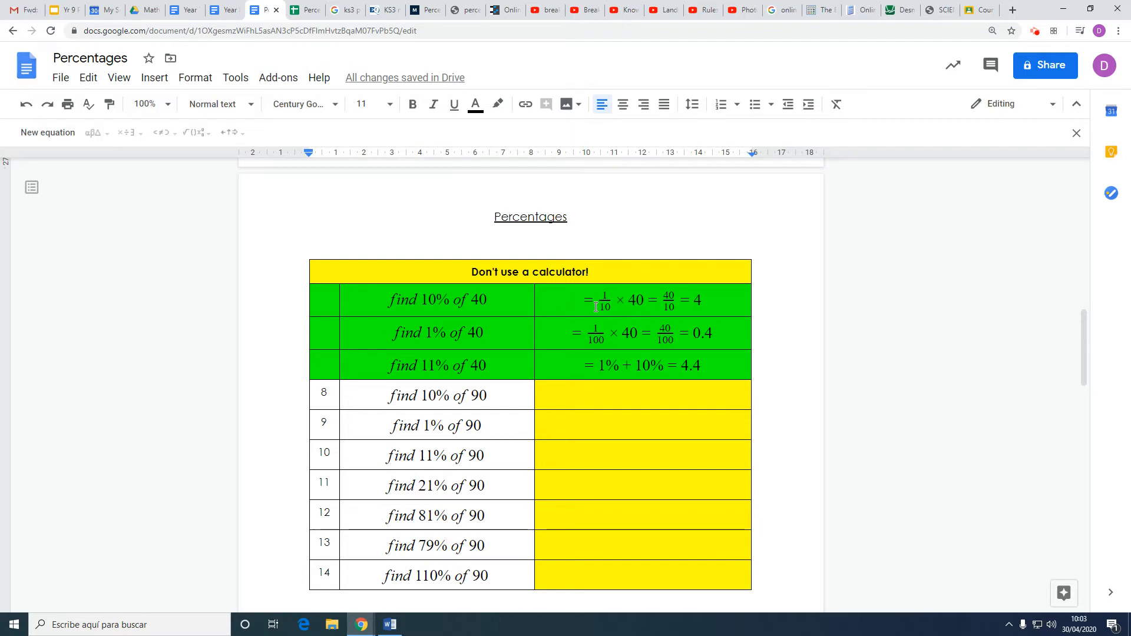
mouse_move(647, 292)
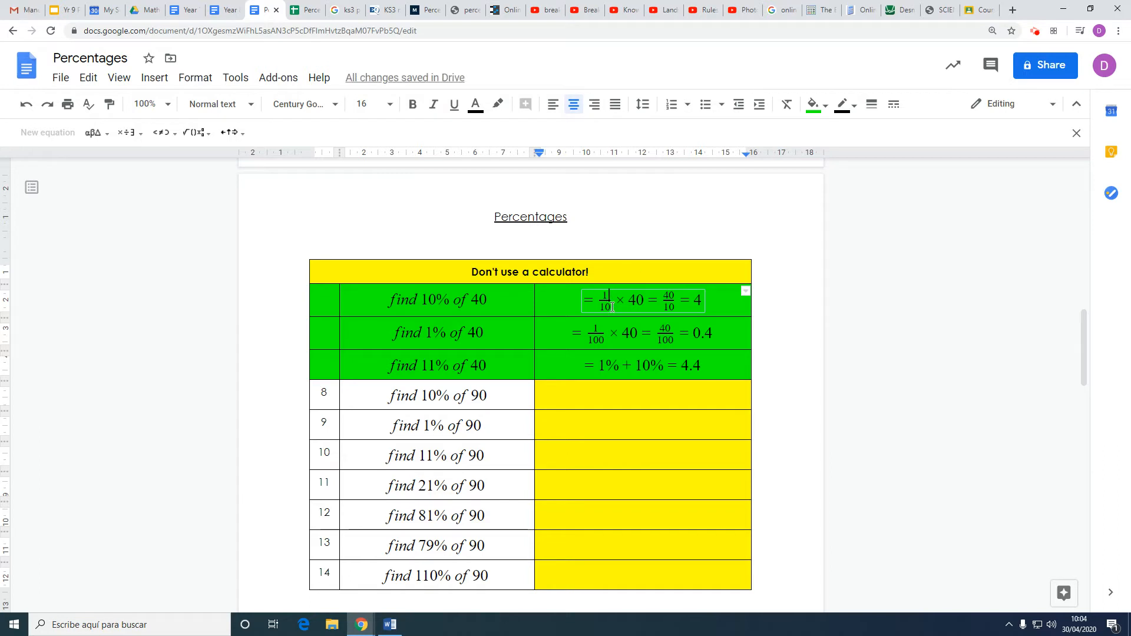
mouse_move(431, 333)
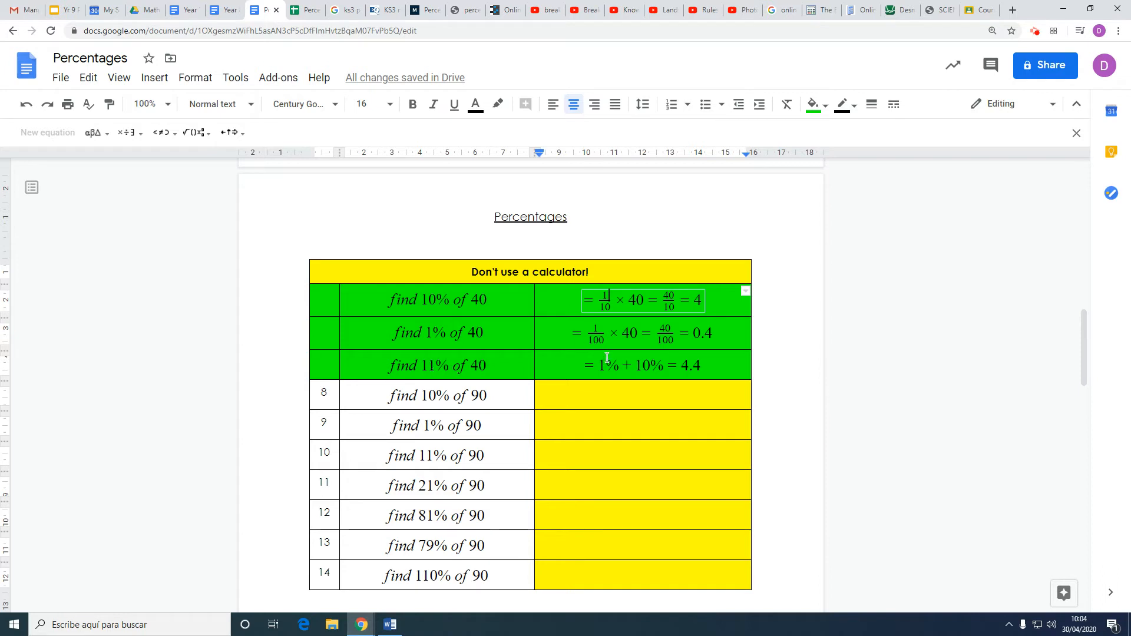
Reach the calculator section and follow the desmos.com/scientific link
double_click(626, 365)
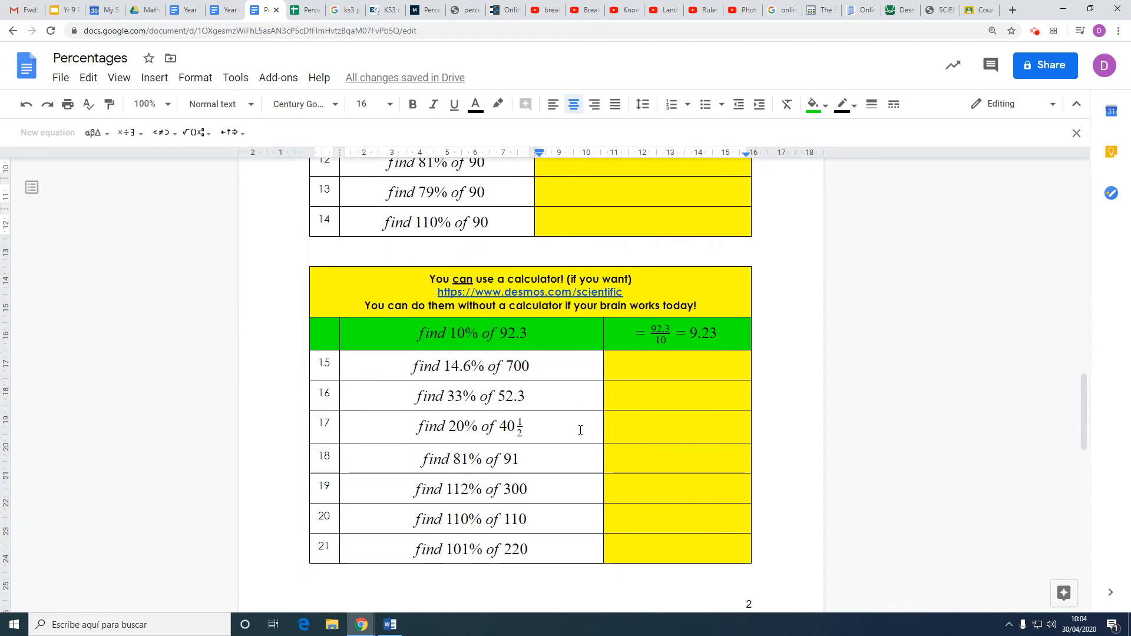
scroll(down, 3)
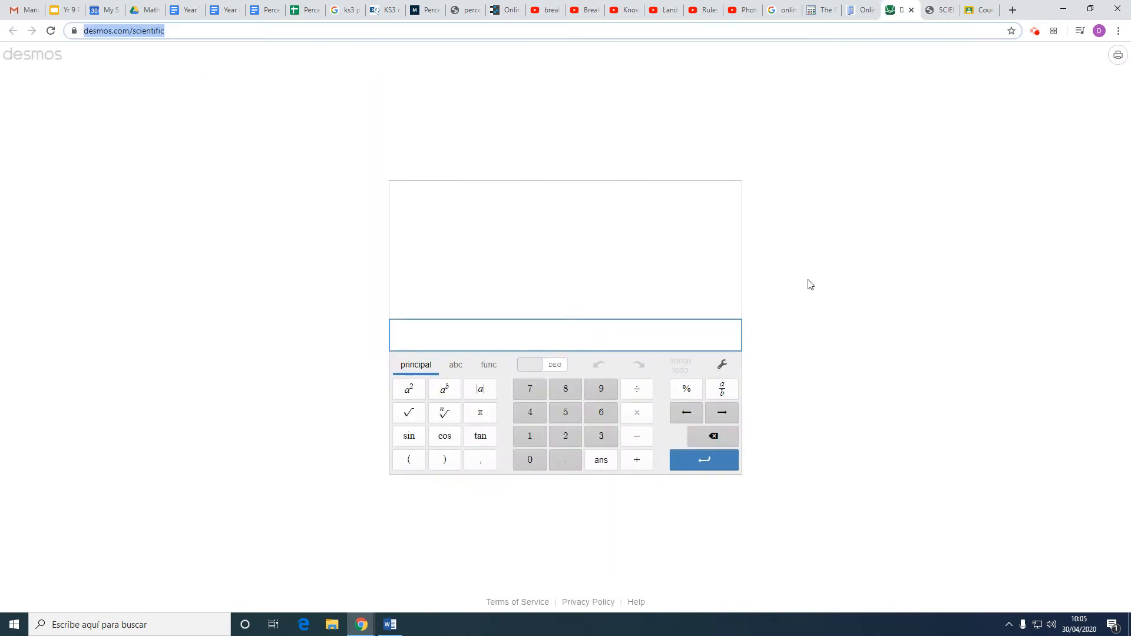
click(565, 412)
text(548/100)
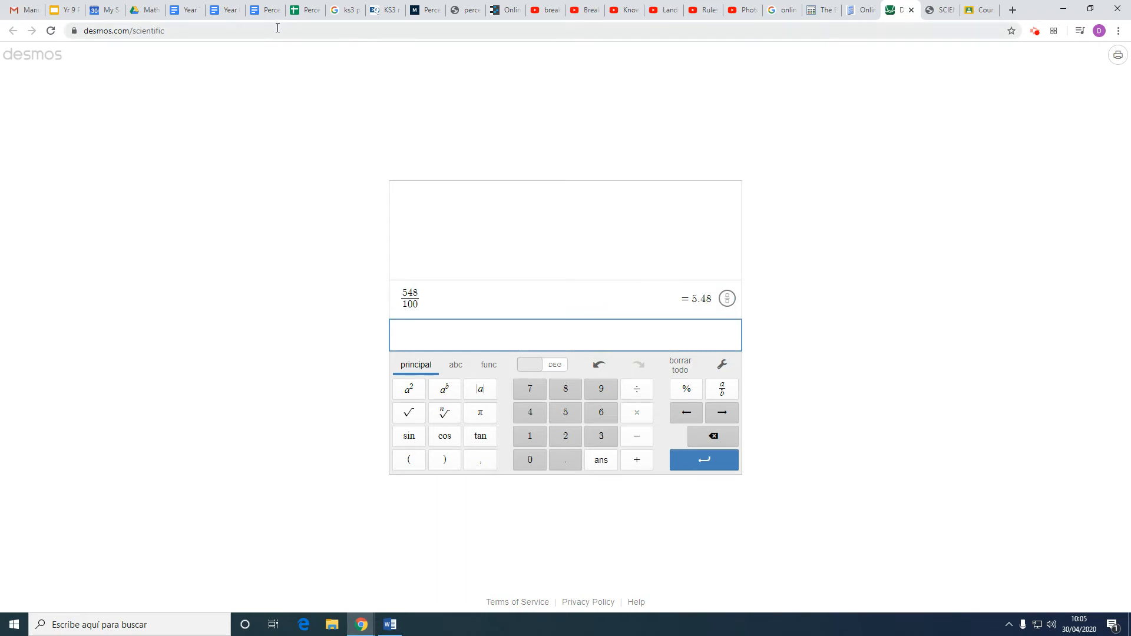
Switch back to the Google Docs worksheet after reading 548/100 = 5.48
click(265, 10)
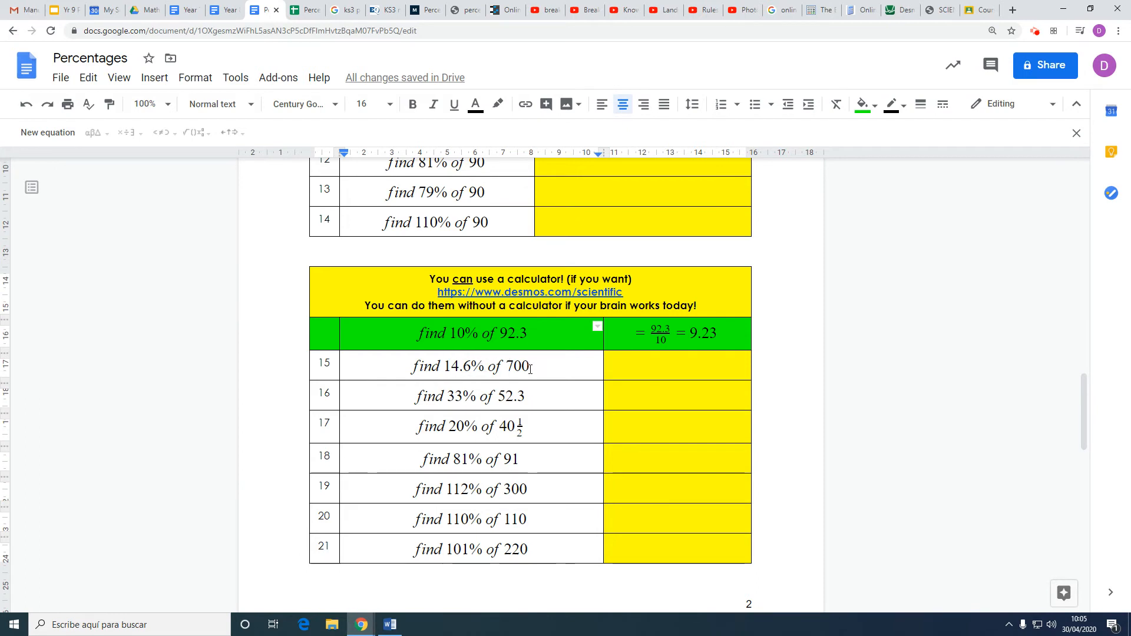
Start question 15's answer as the equation 14.6/100 × 700
click(678, 365)
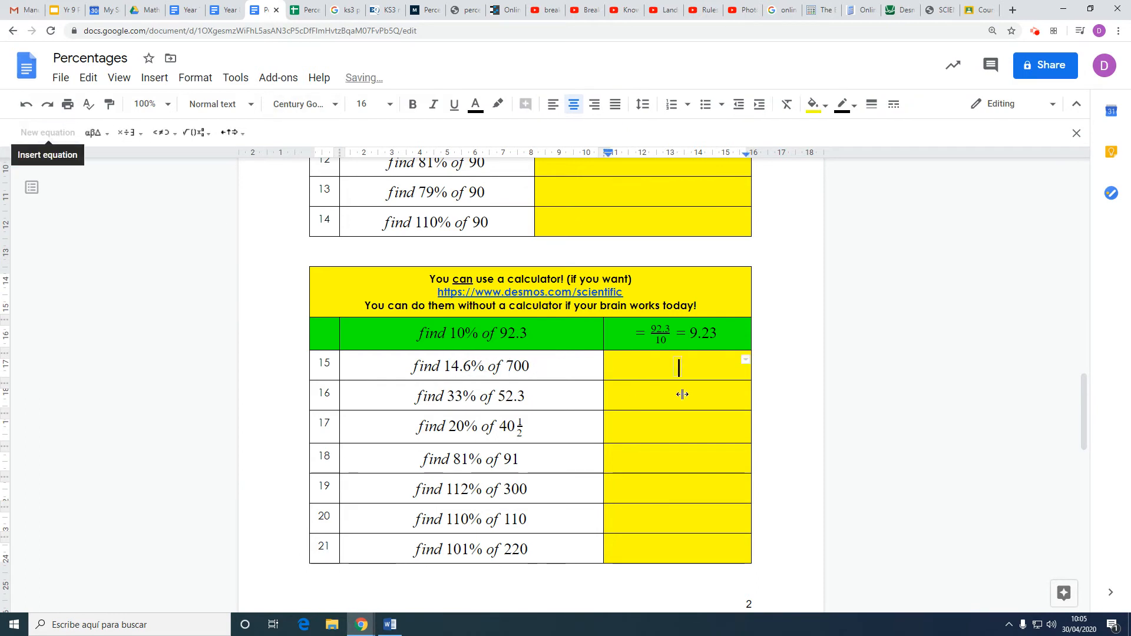
mouse_move(923, 426)
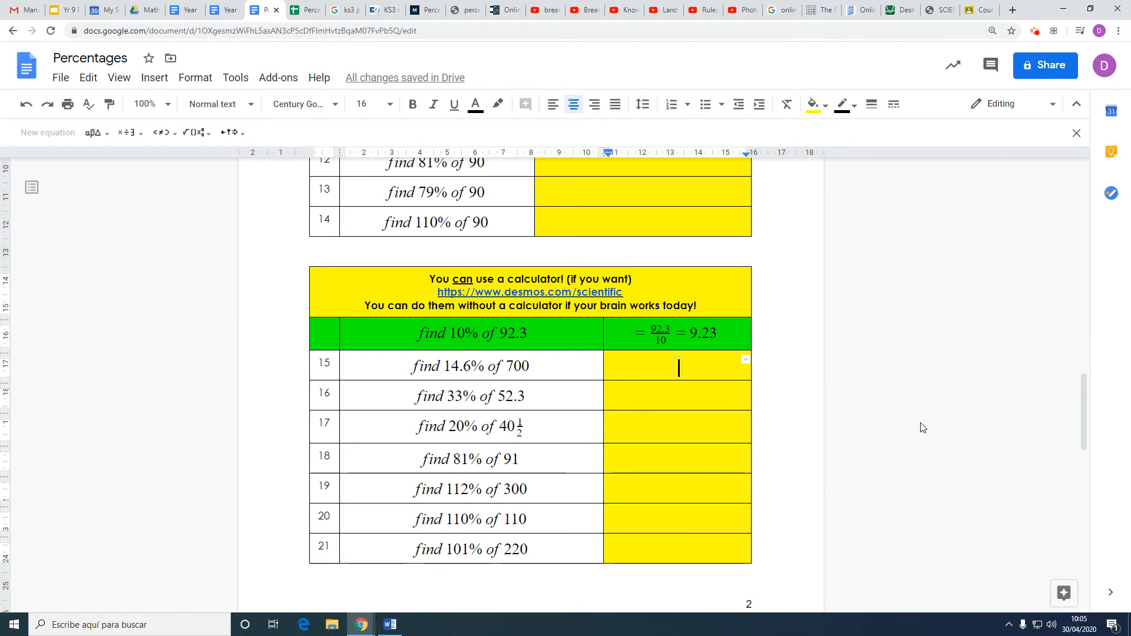
text(14.6)
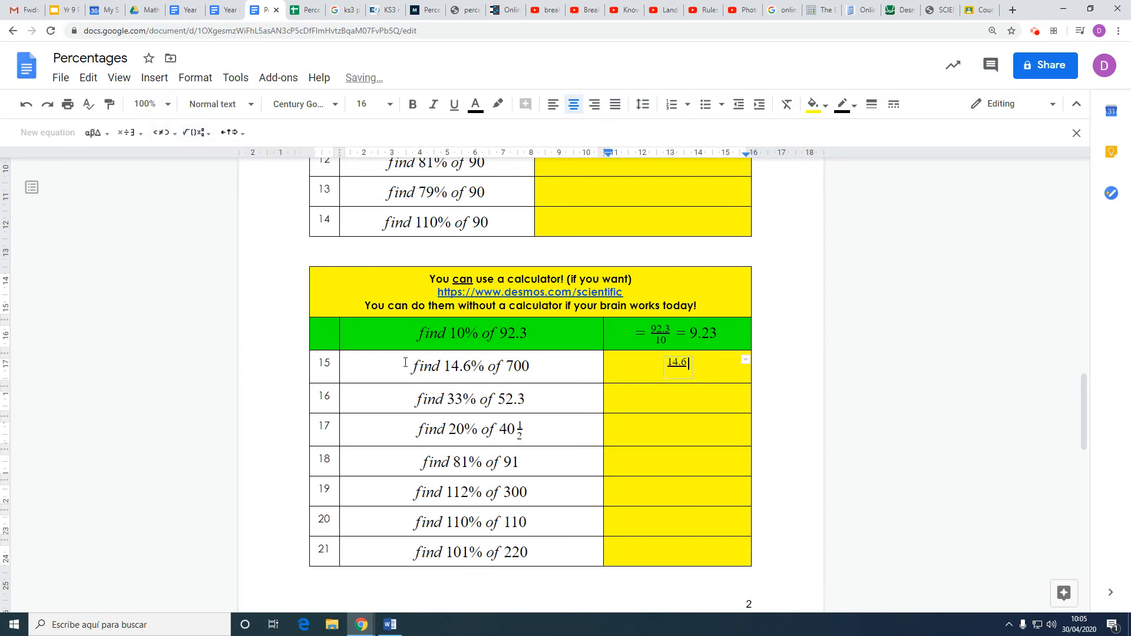
text(100)
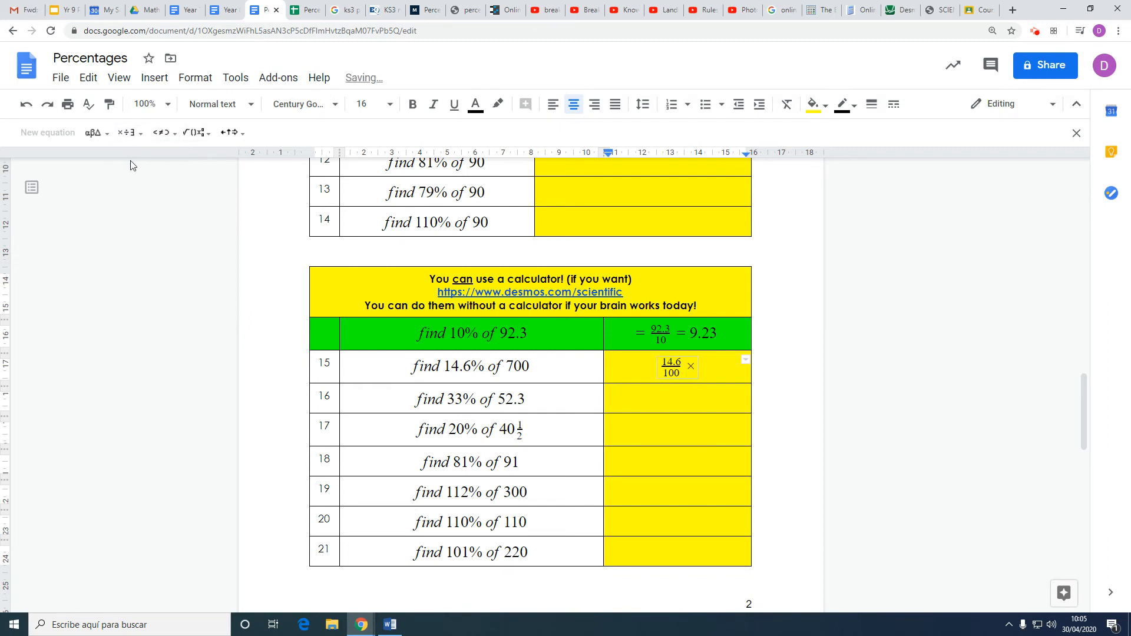
text(× 700)
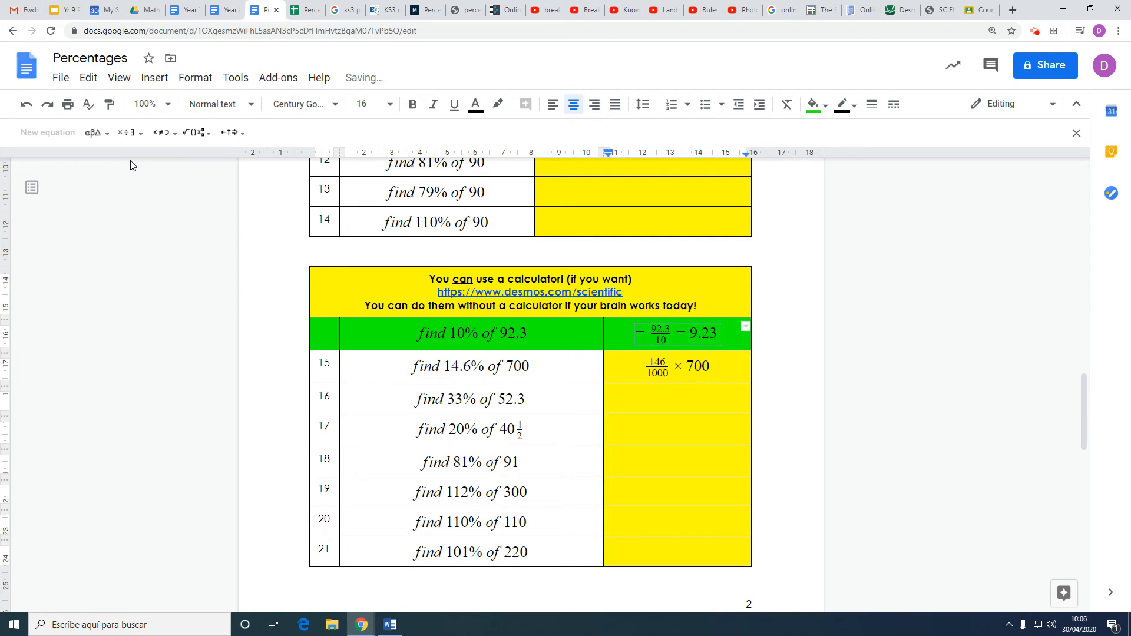
Extend the equation with = 700/1000
click(676, 365)
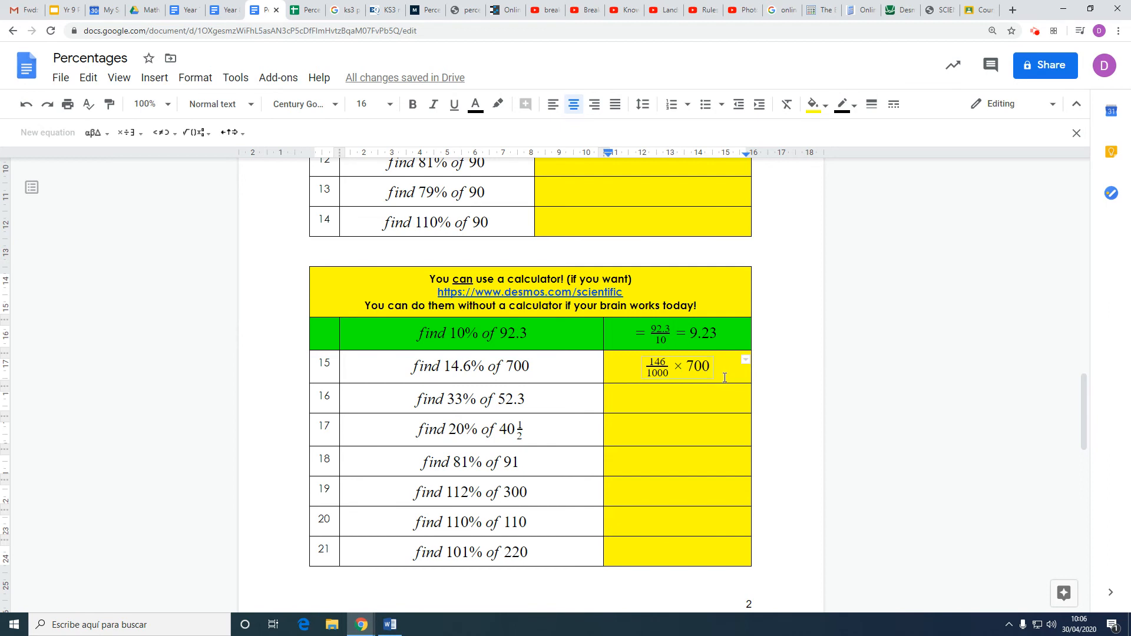
text(= -)
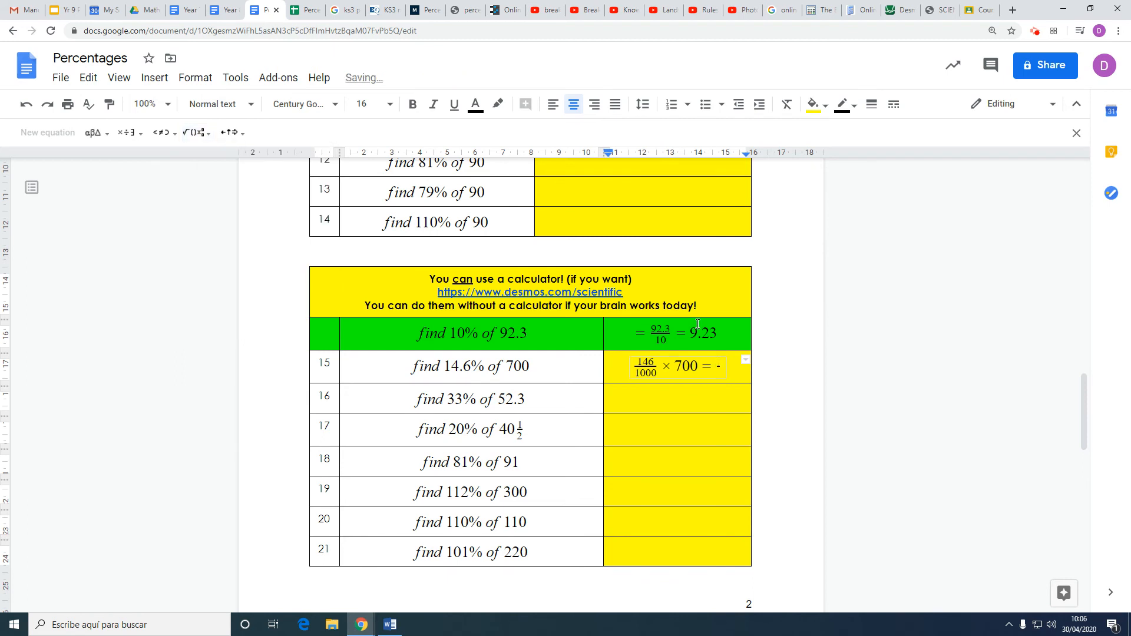
text(700/)
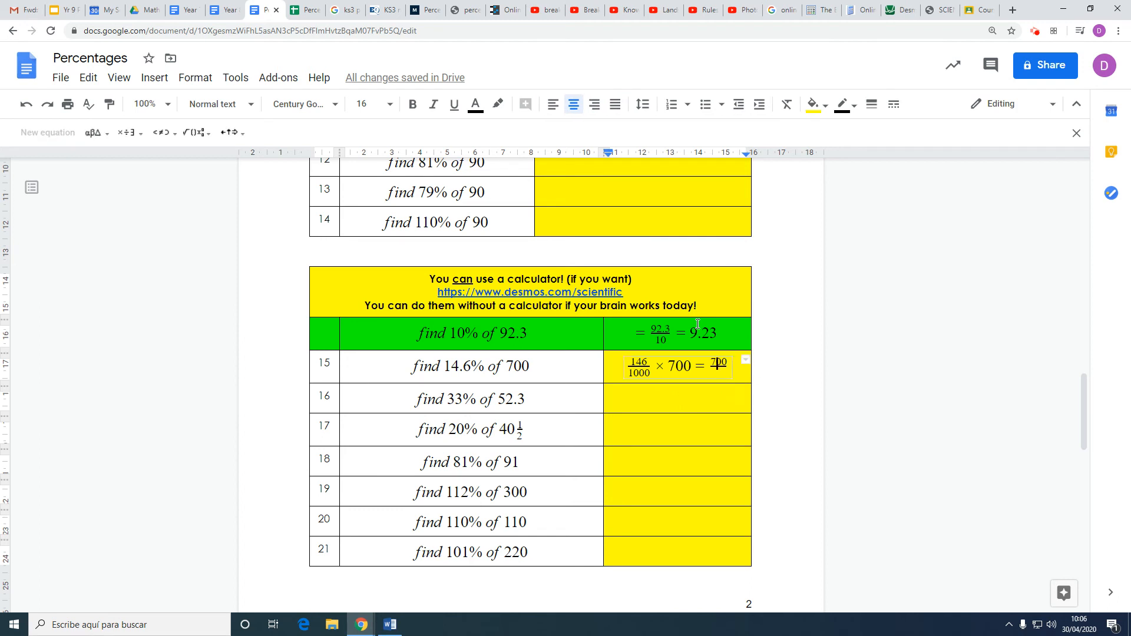
text(100)
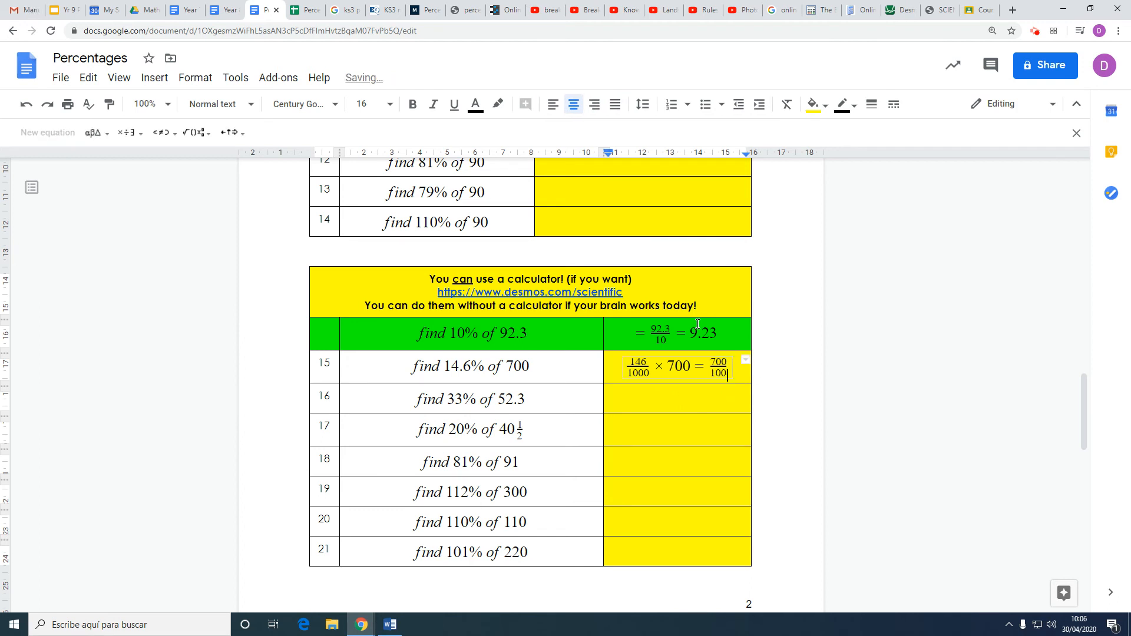
text(0)
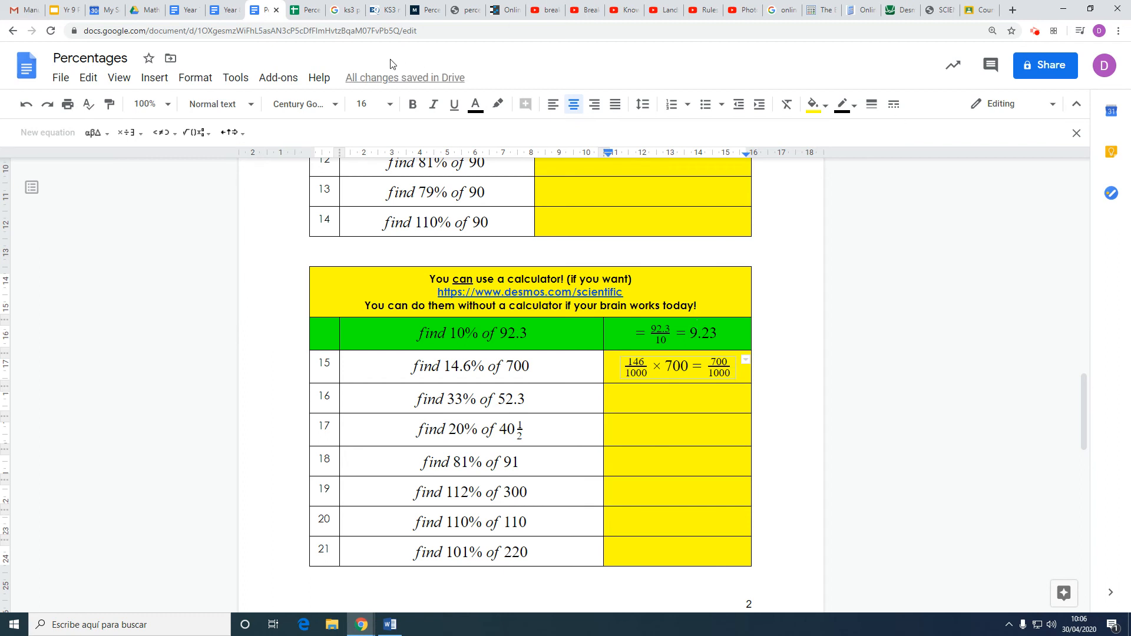
Append × 14.6 so the working reads 146/1000 × 700 = 7/10 × 14.6
click(125, 132)
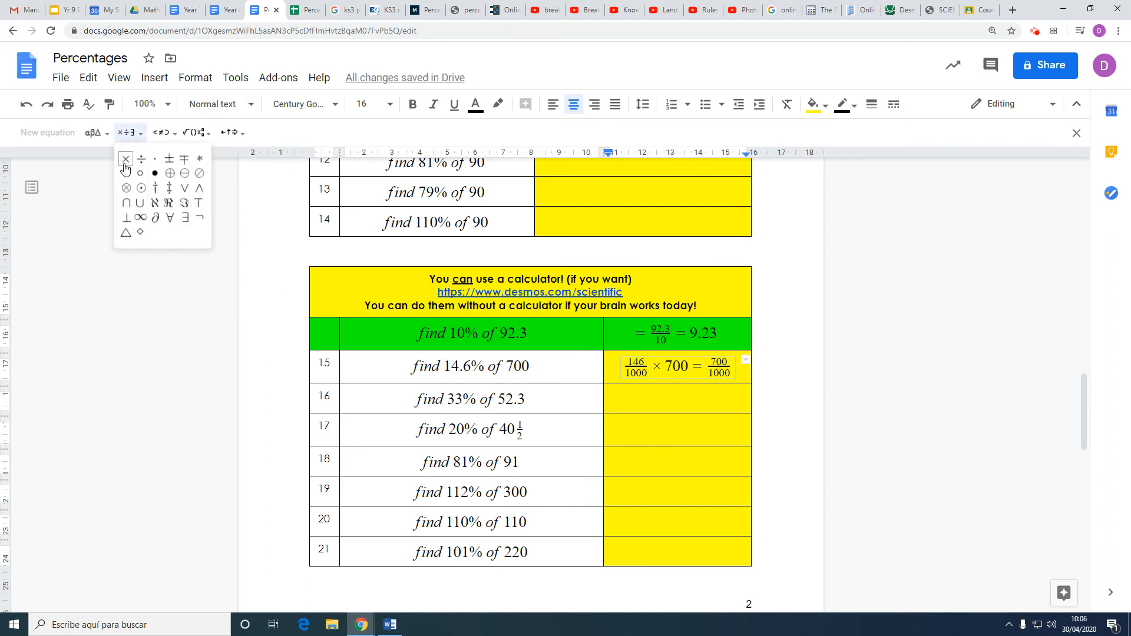
text(× 14)
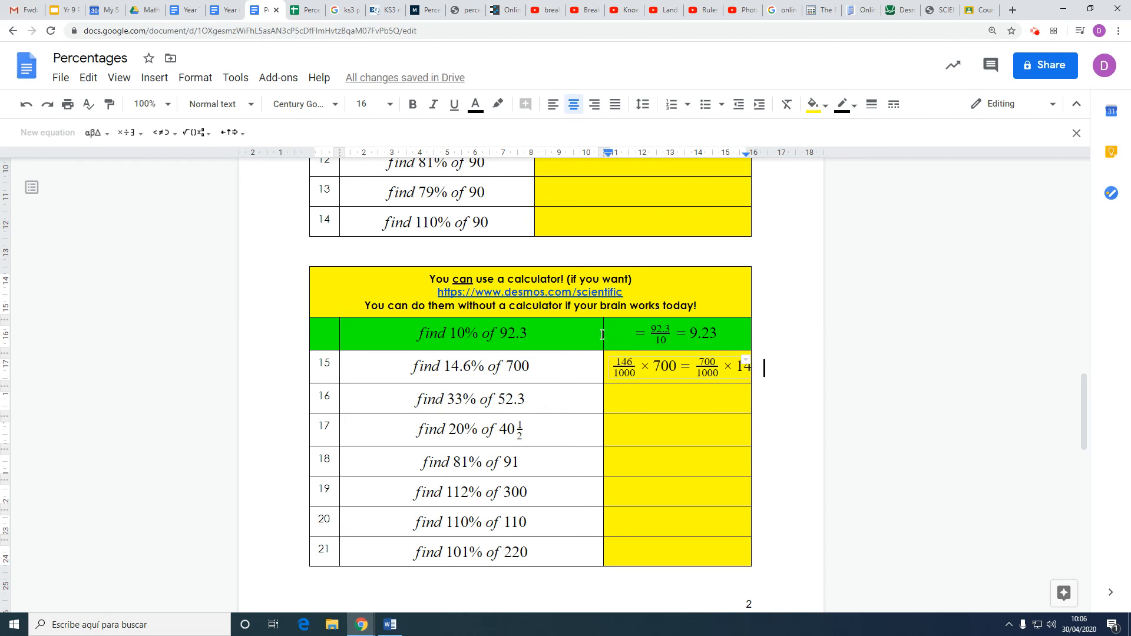
text(4.6)
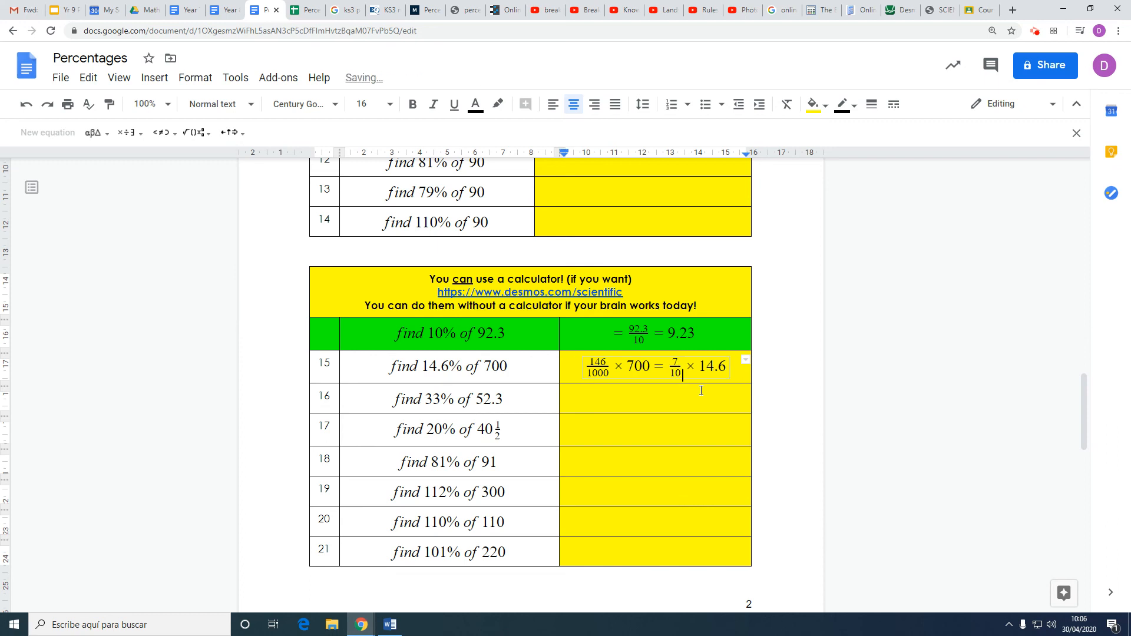
mouse_move(771, 347)
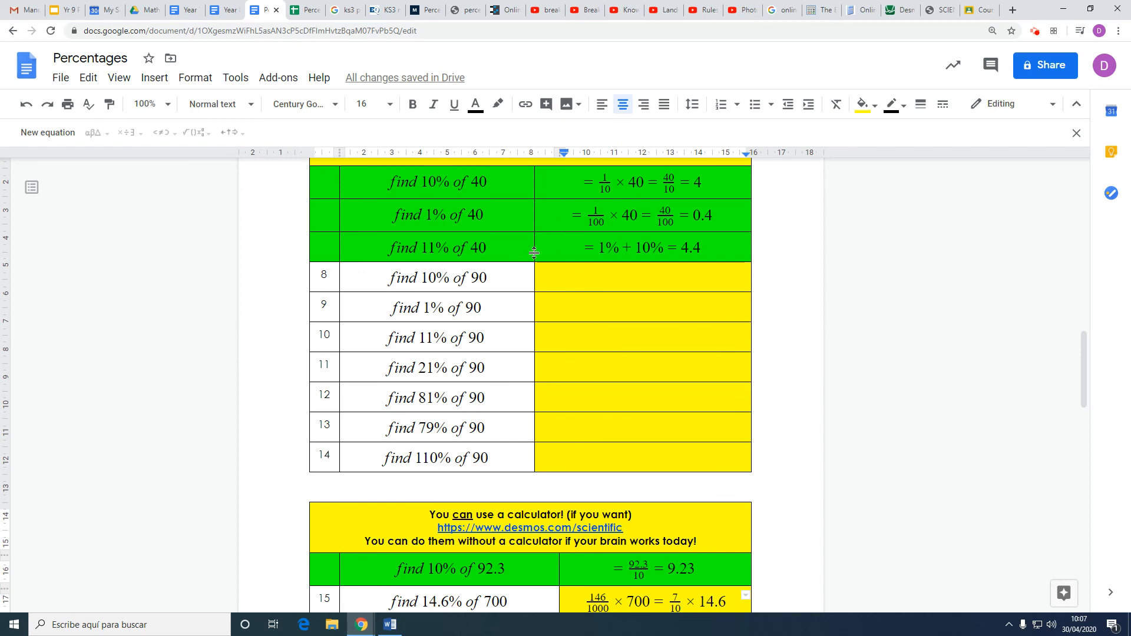
scroll(down, 3)
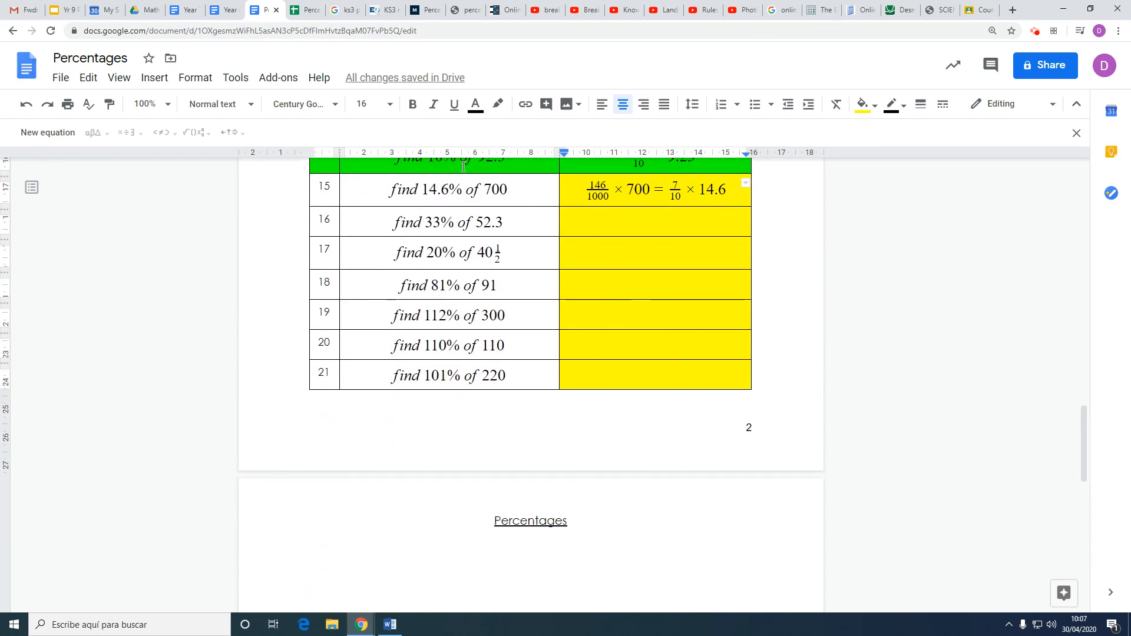
scroll(down, 3)
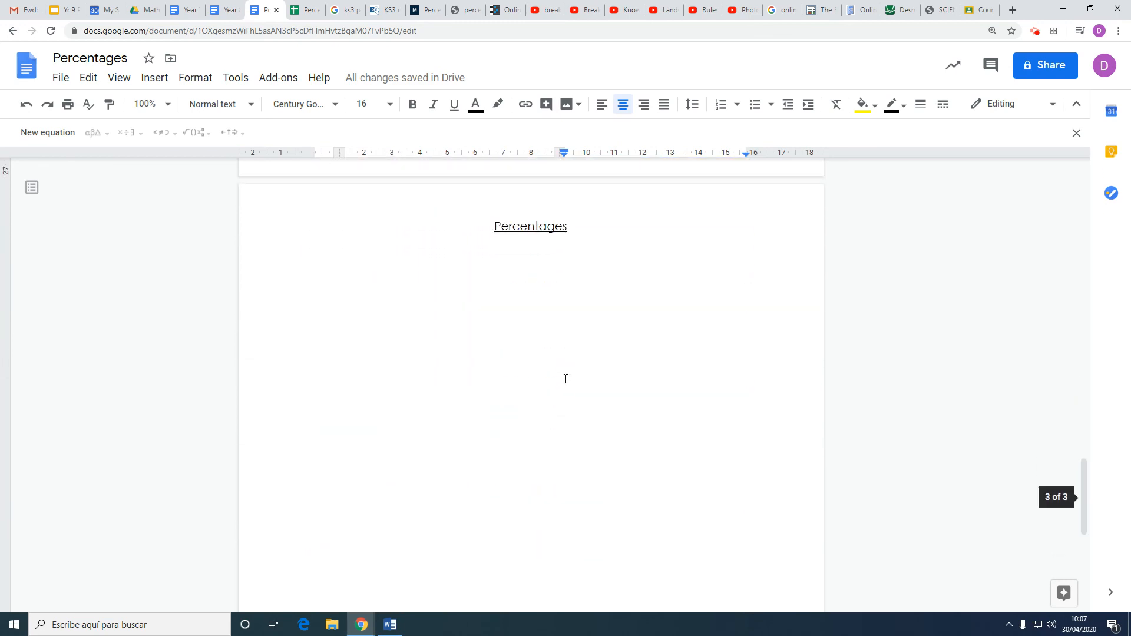